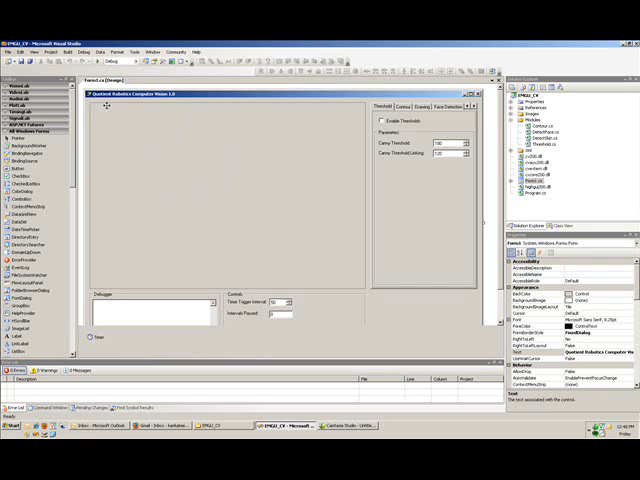
mouse_move(145, 155)
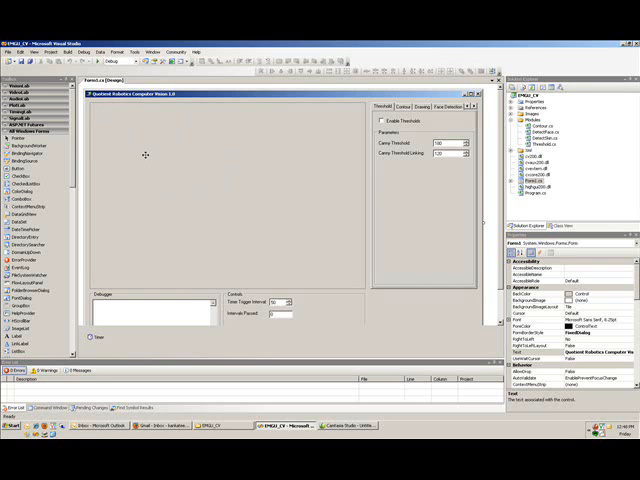
mouse_move(235, 242)
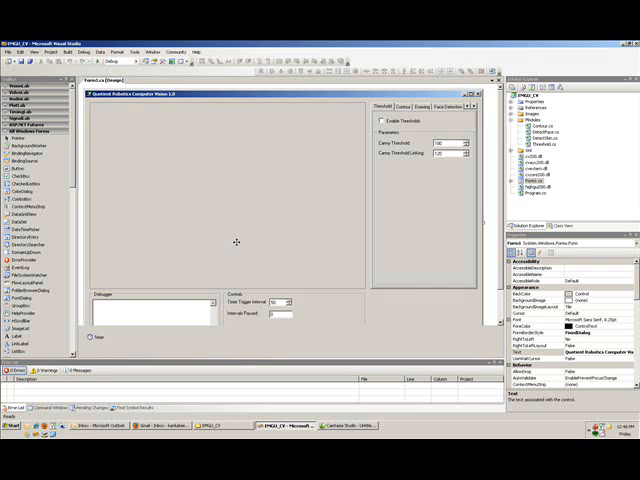
mouse_move(229, 238)
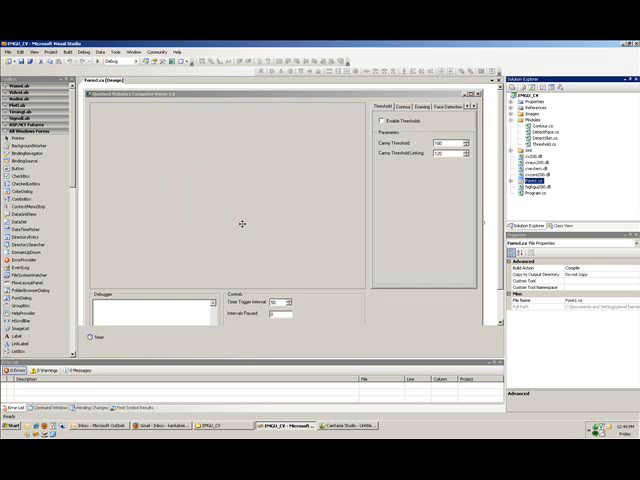
mouse_move(253, 220)
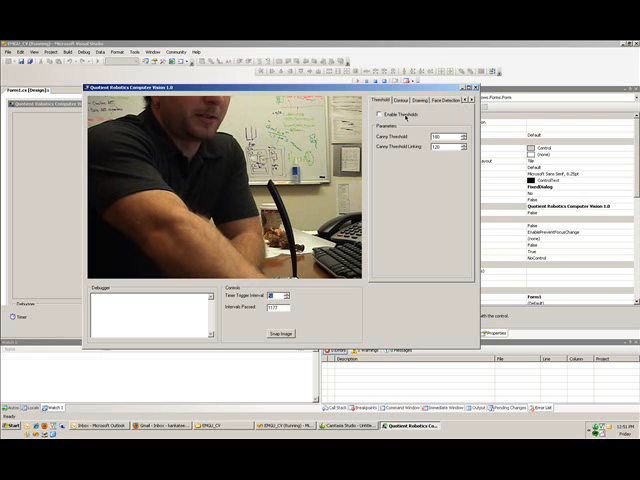
Toggle the Canny edge threshold on, off and on again, ending on the Contour tab
left_click(374, 120)
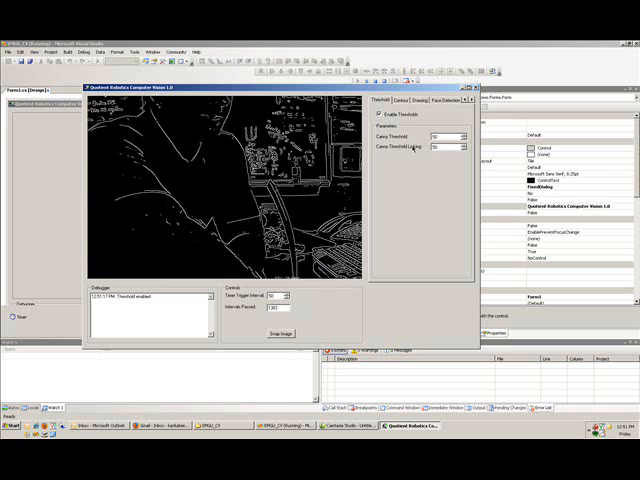
left_click(368, 117)
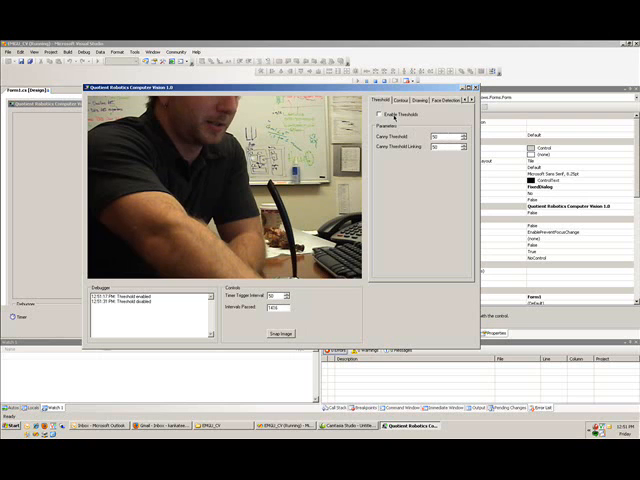
left_click(389, 99)
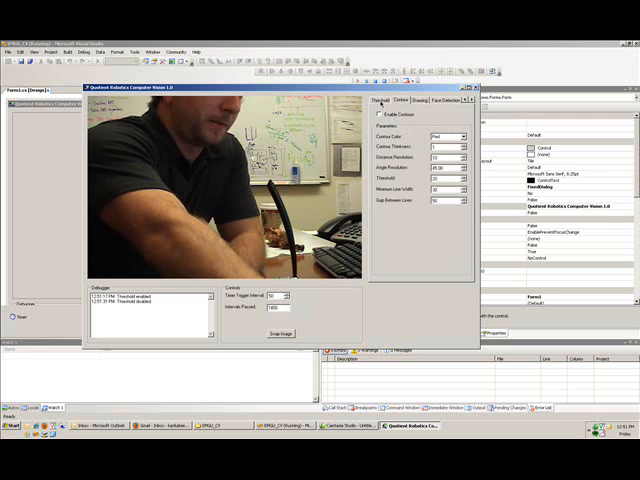
left_click(380, 100)
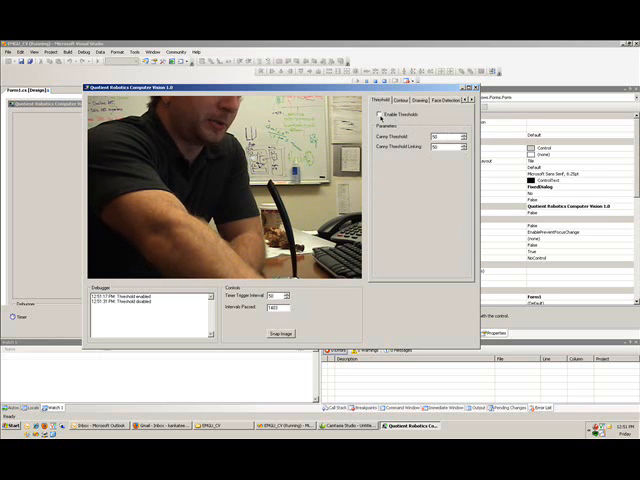
left_click(375, 116)
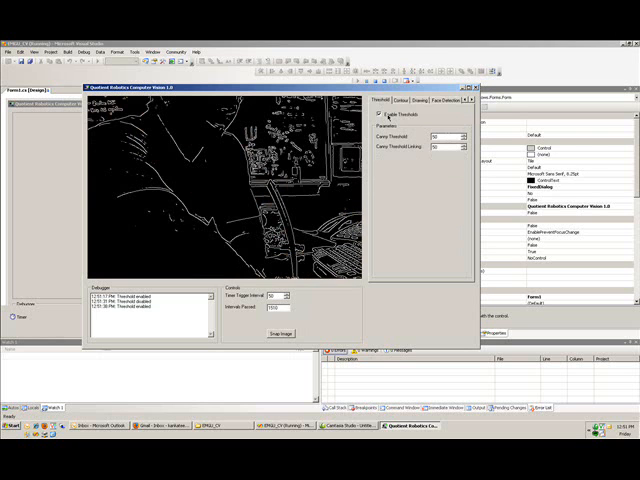
left_click(409, 112)
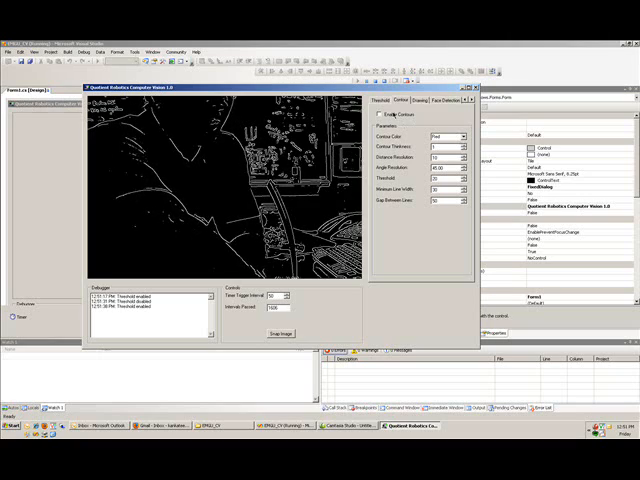
Enable contour detection, disable the edge threshold, then switch contours off, recoloured blue, thickness 2
left_click(375, 116)
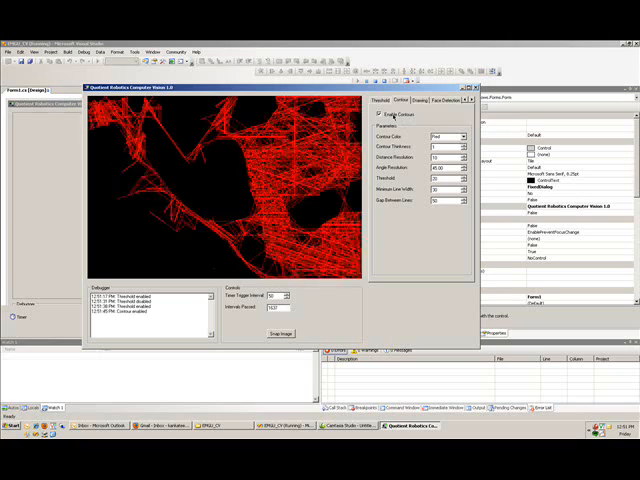
left_click(378, 100)
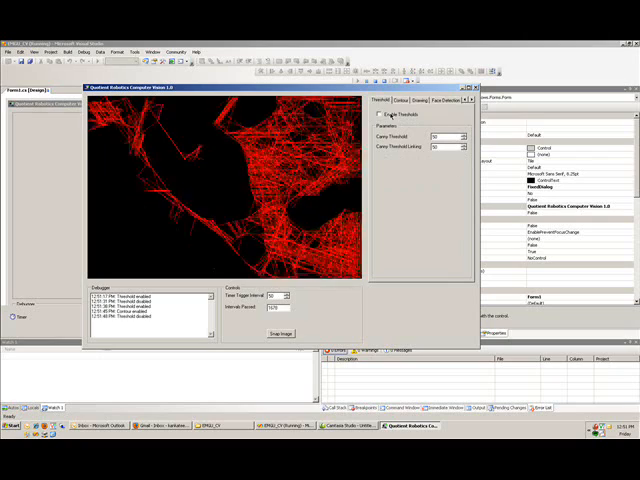
left_click(395, 100)
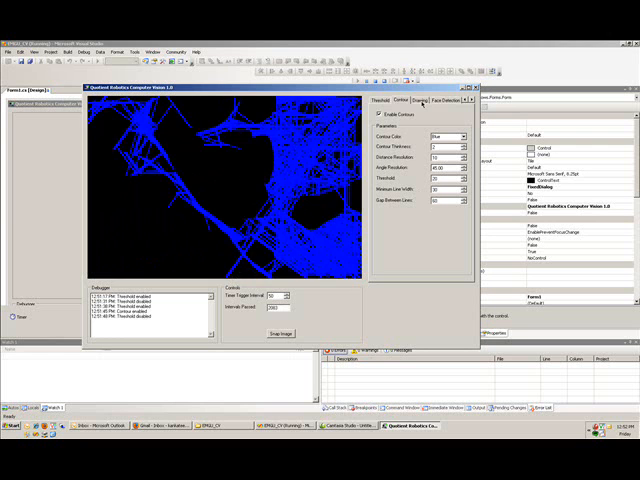
left_click(379, 122)
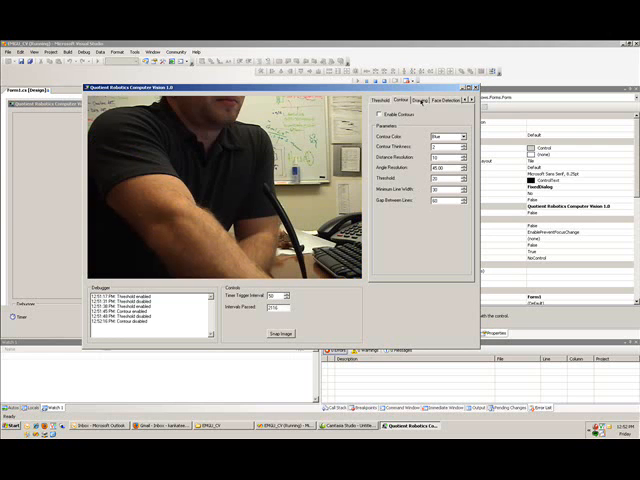
Browse the Drawing and Contour tabs, then switch the edge threshold on briefly and off
left_click(418, 112)
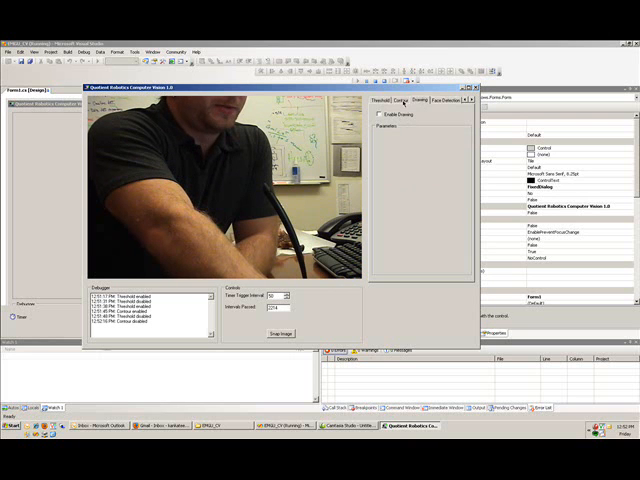
left_click(400, 98)
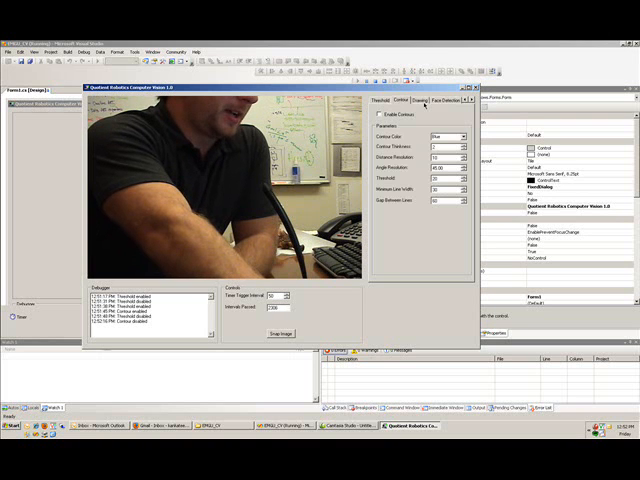
left_click(423, 98)
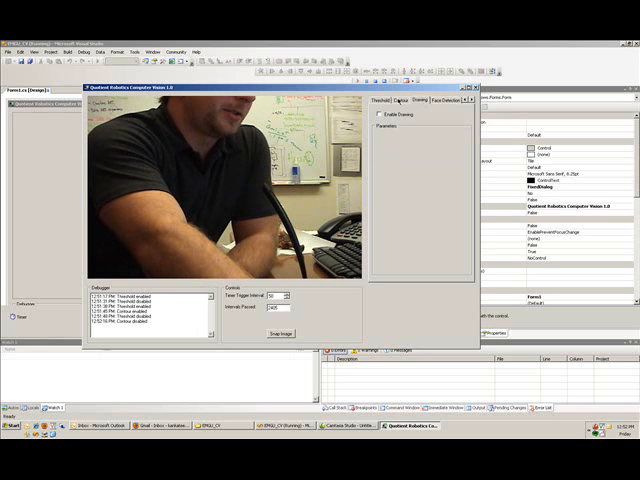
left_click(383, 102)
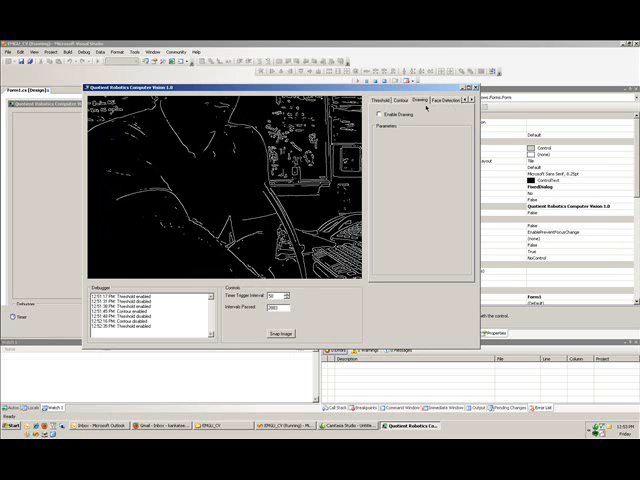
left_click(445, 100)
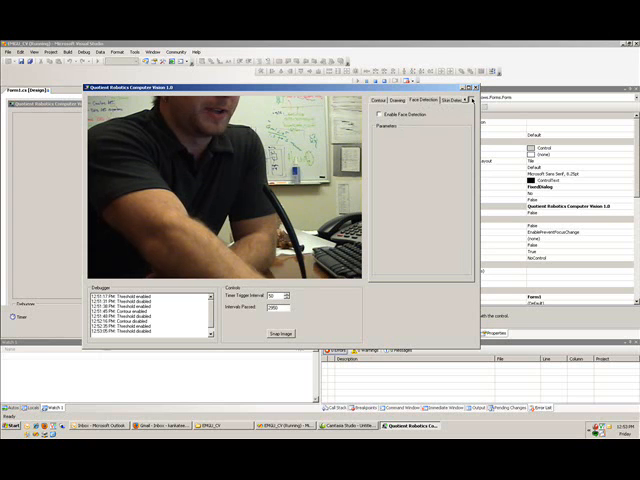
left_click(379, 114)
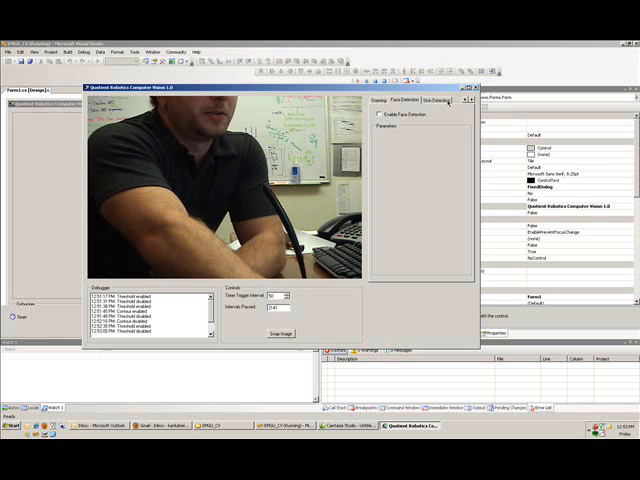
Enable skin detection so the feed shows a white-on-black skin mask
left_click(440, 99)
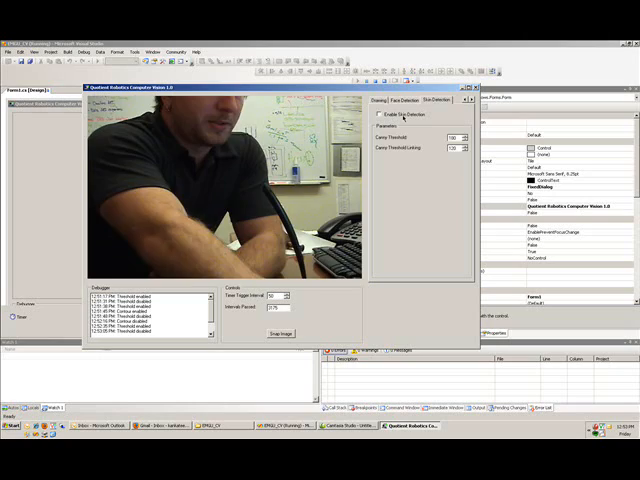
left_click(395, 118)
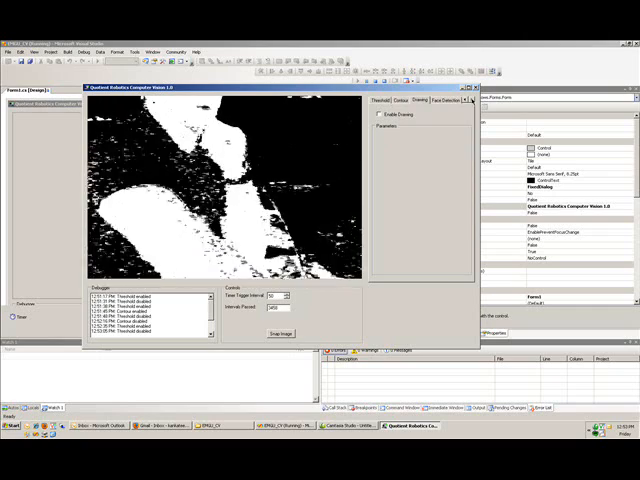
left_click(467, 99)
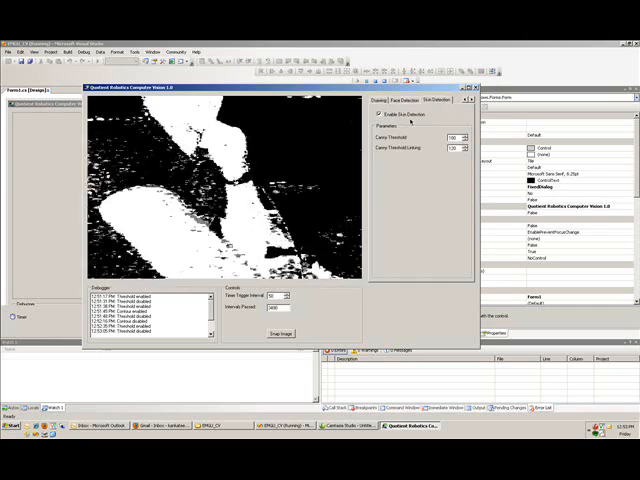